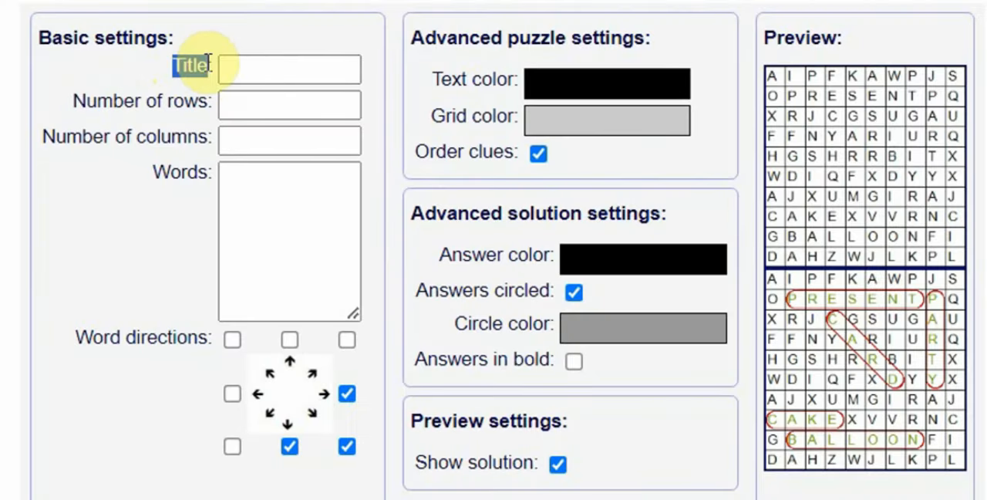
Enter the title 'Dog Breeds', a 15 by 15 grid size, the breed words and word directions.
text(Dog Breeds)
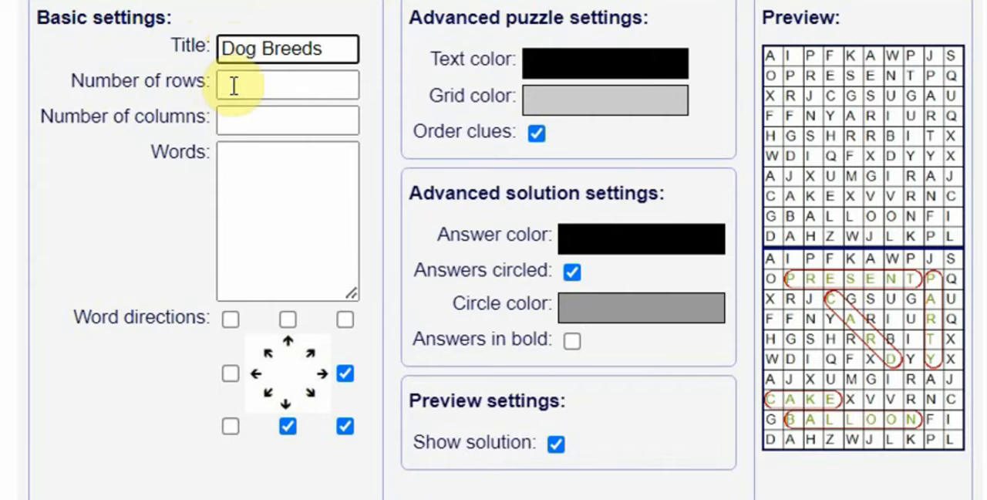
text(15)
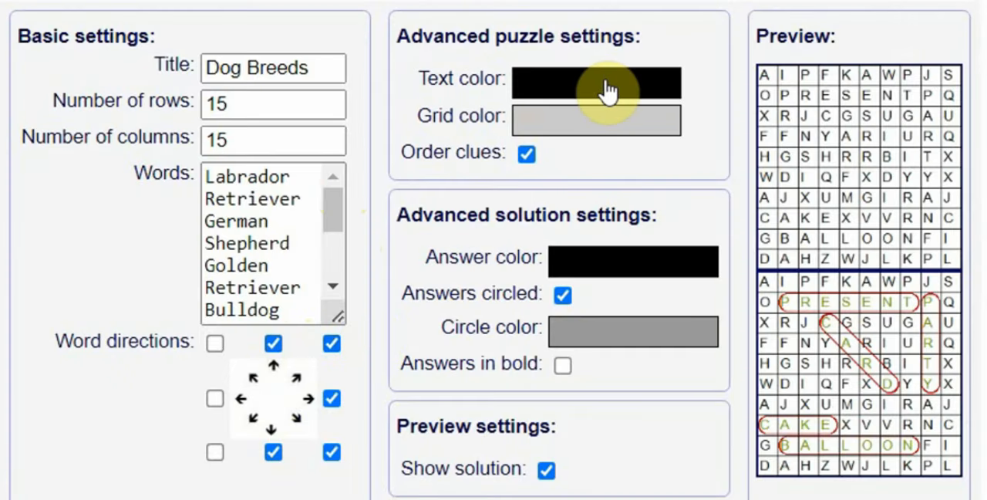
click(597, 82)
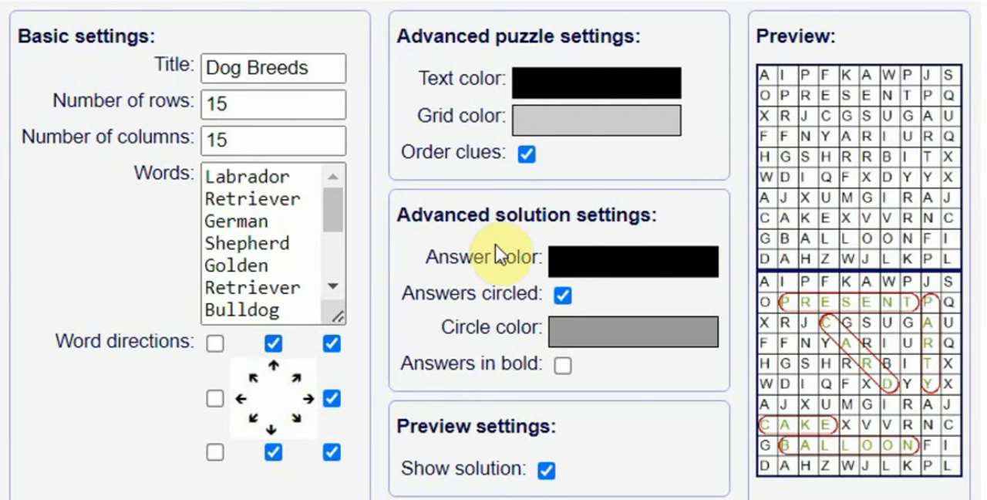
mouse_move(631, 356)
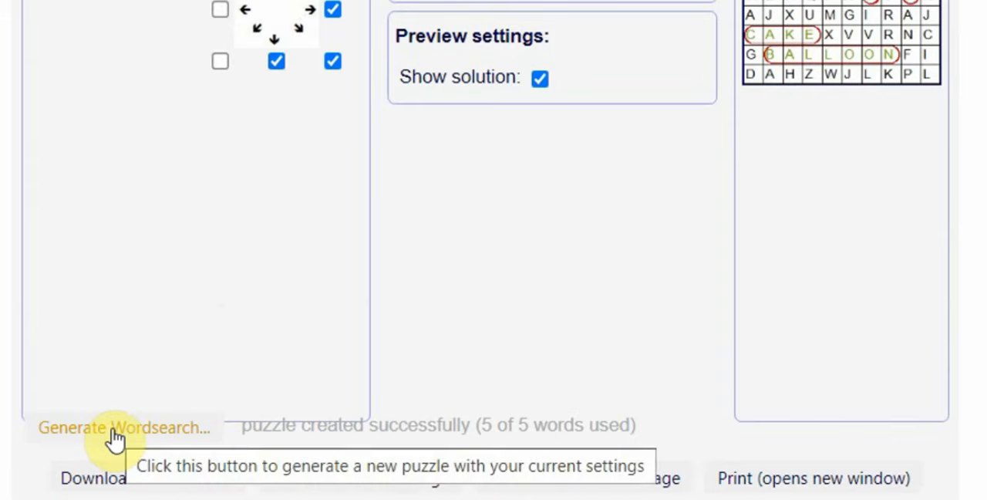
Generate the Dog Breeds word search, fitting 7 of the 10 breed words.
click(111, 427)
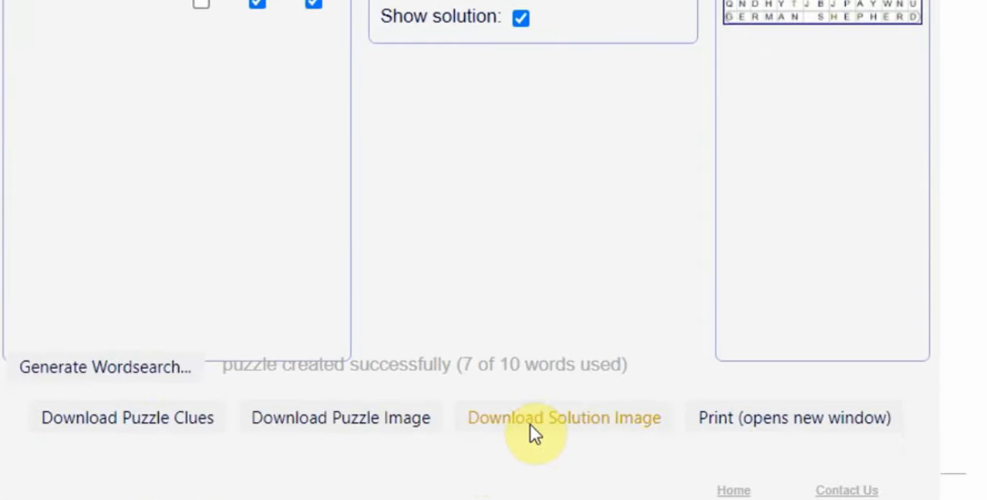
scroll(up, 3)
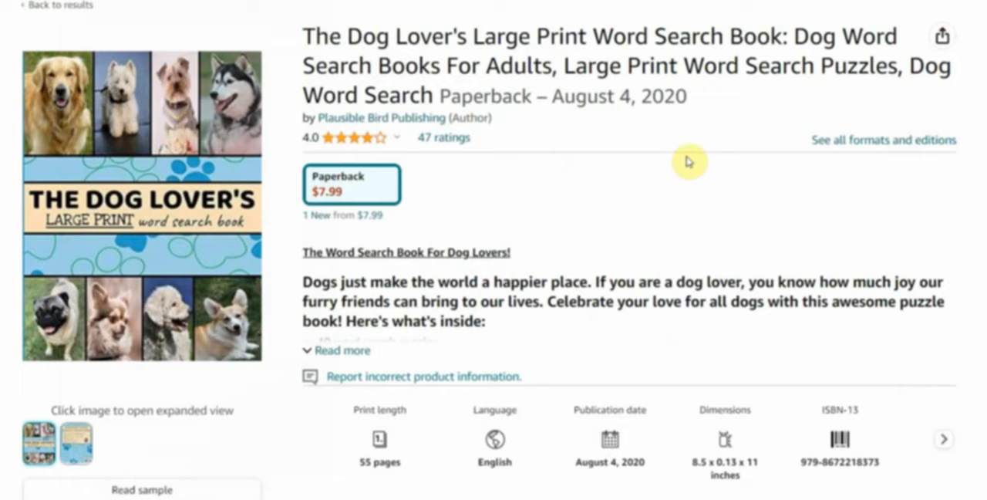
scroll(down, 3)
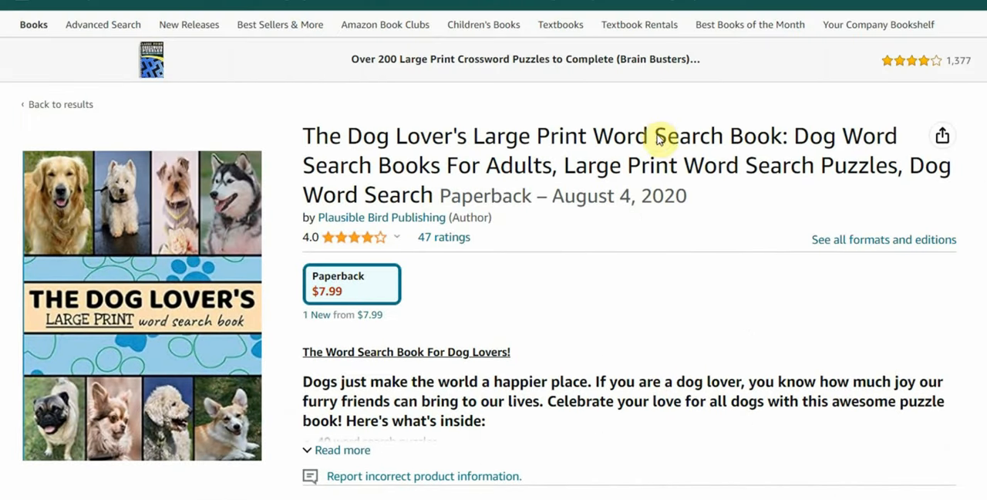
scroll(down, 3)
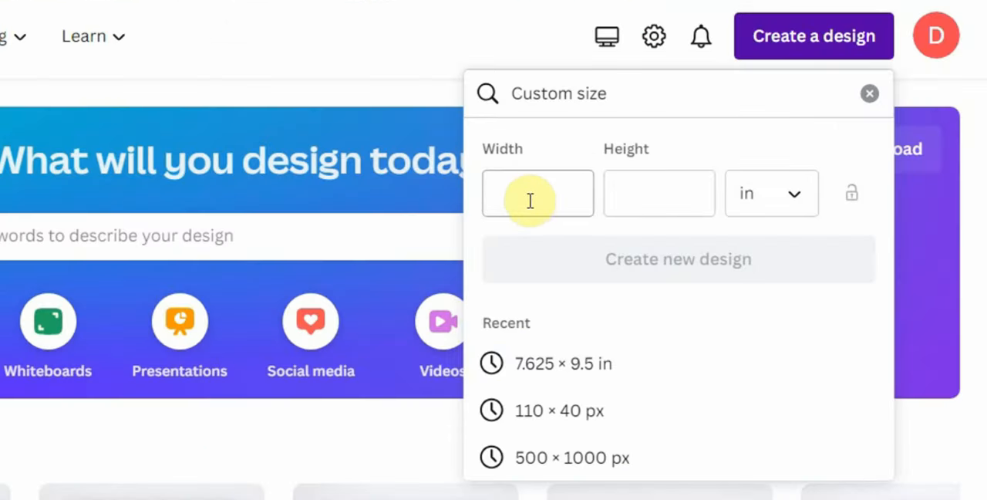
Create an 8.5 in custom design and duplicate the Dog Breeds page for Puppy Care.
text(8.5)
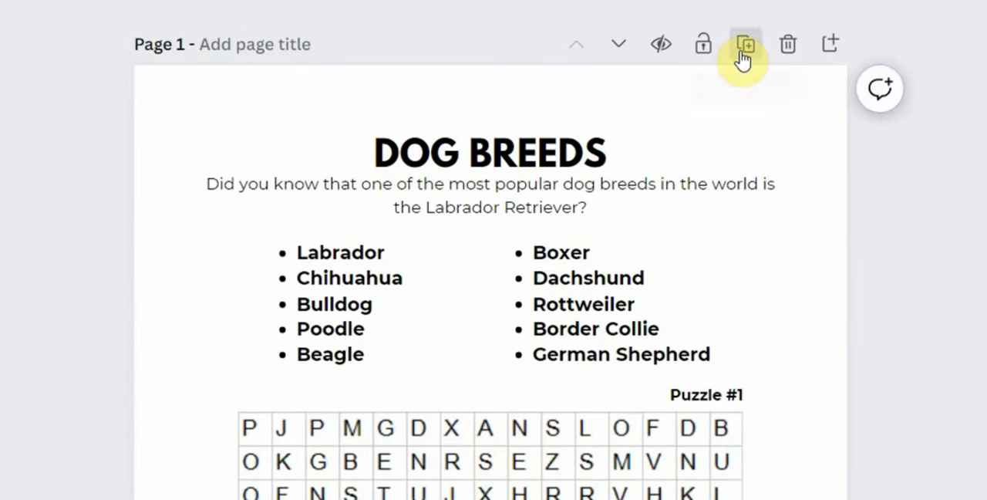
click(743, 43)
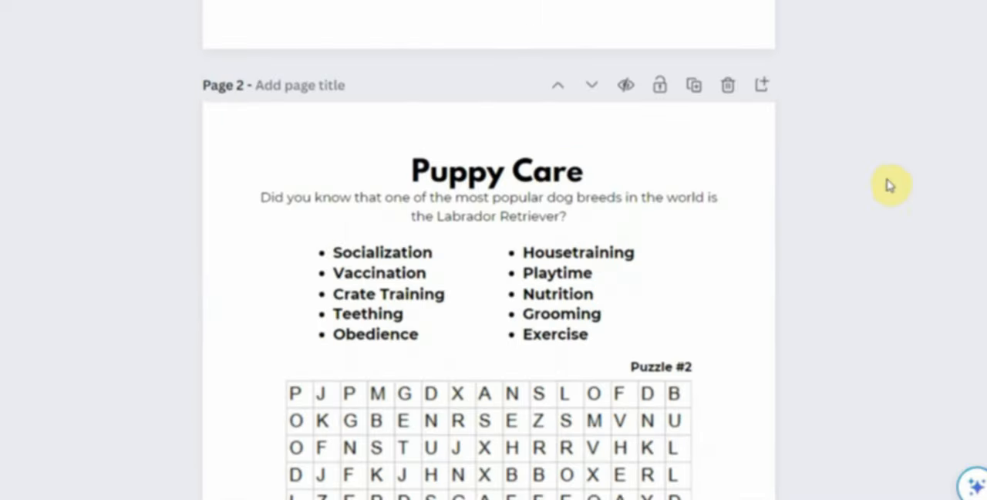
scroll(down, 3)
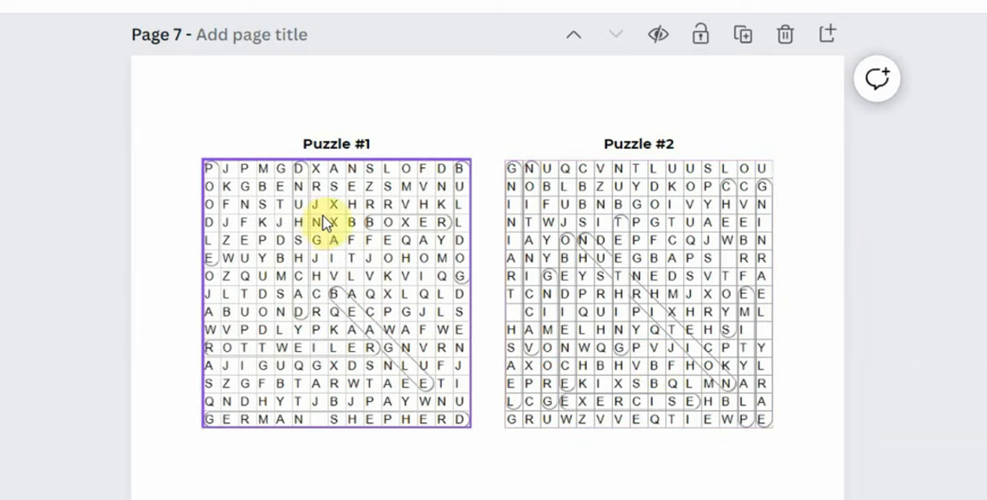
Arrange the Puzzle #1 and Puzzle #2 solution grids side by side on the solutions page.
click(598, 204)
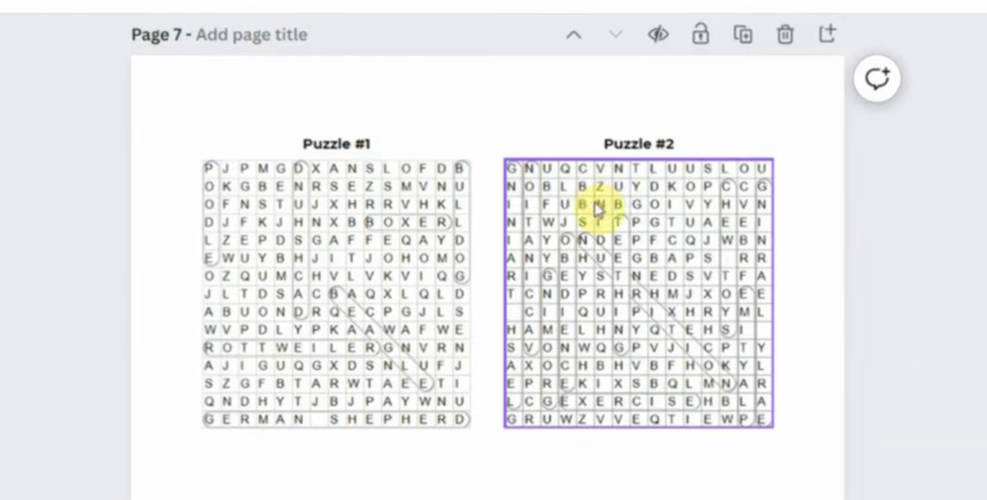
click(925, 37)
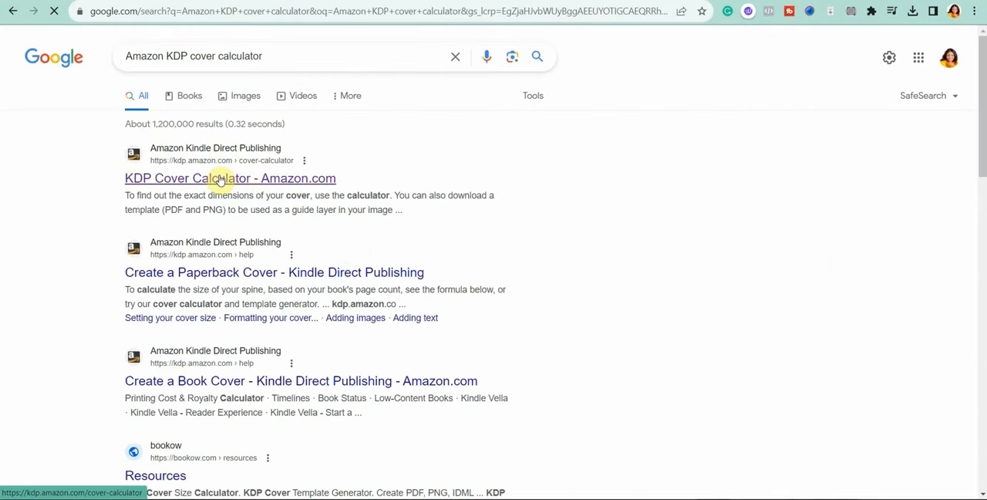
Calculate KDP cover dimensions for a 105-page, 8.5 x 11 in white-paper paperback.
click(230, 178)
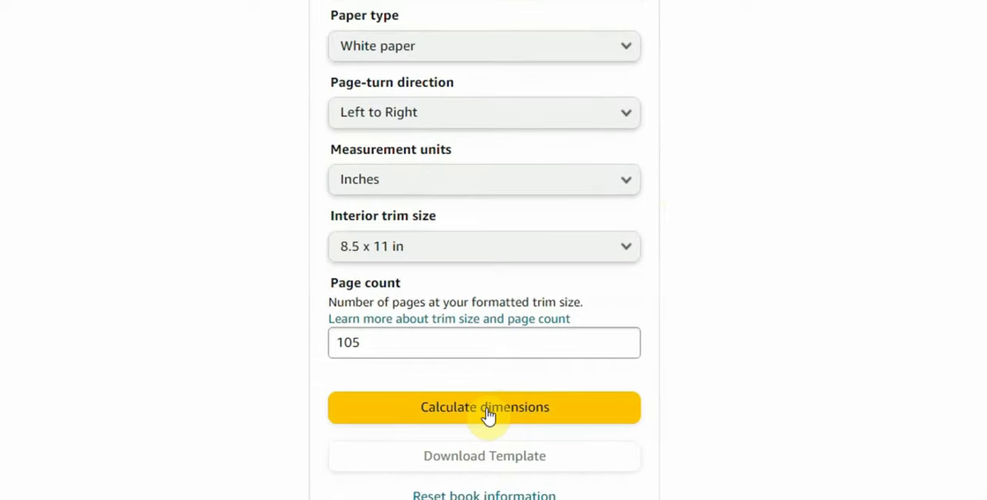
click(484, 407)
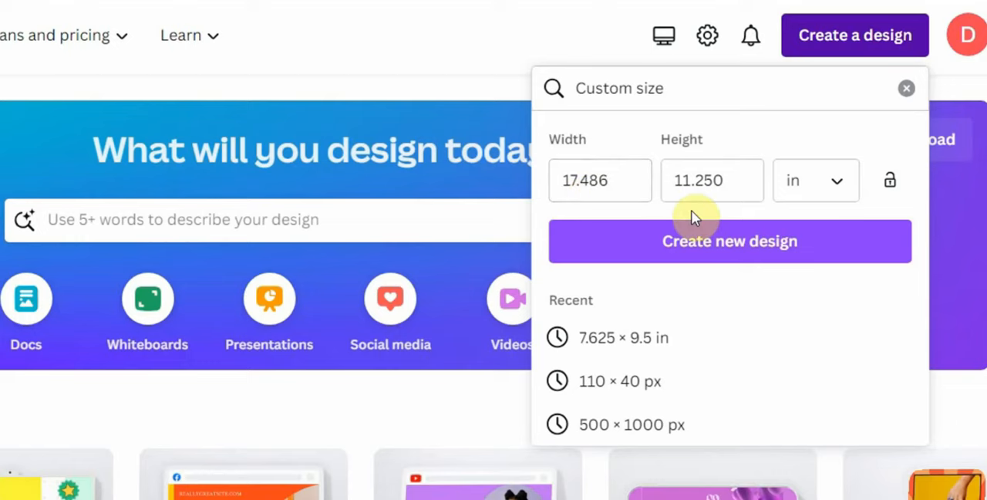
Create the 17.486 × 11.250 in cover design and place the uploaded KDP template on it.
click(729, 241)
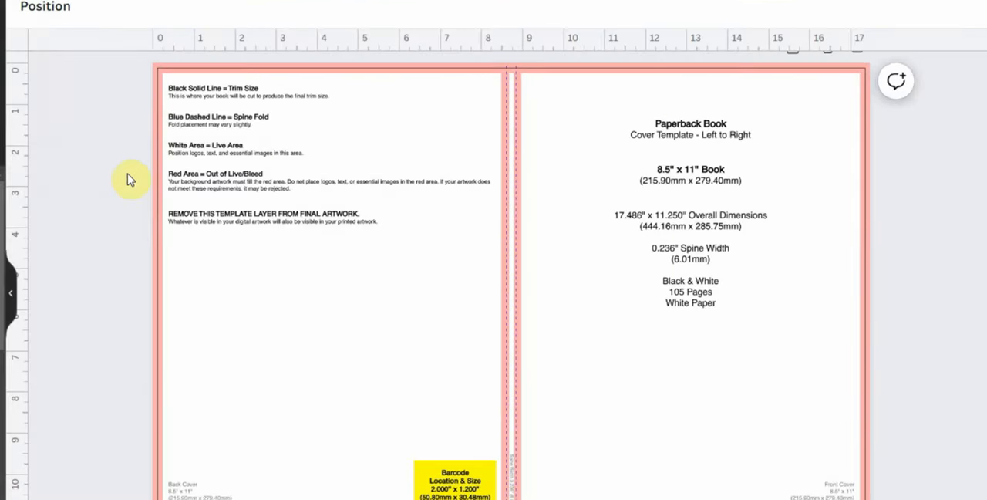
mouse_move(137, 44)
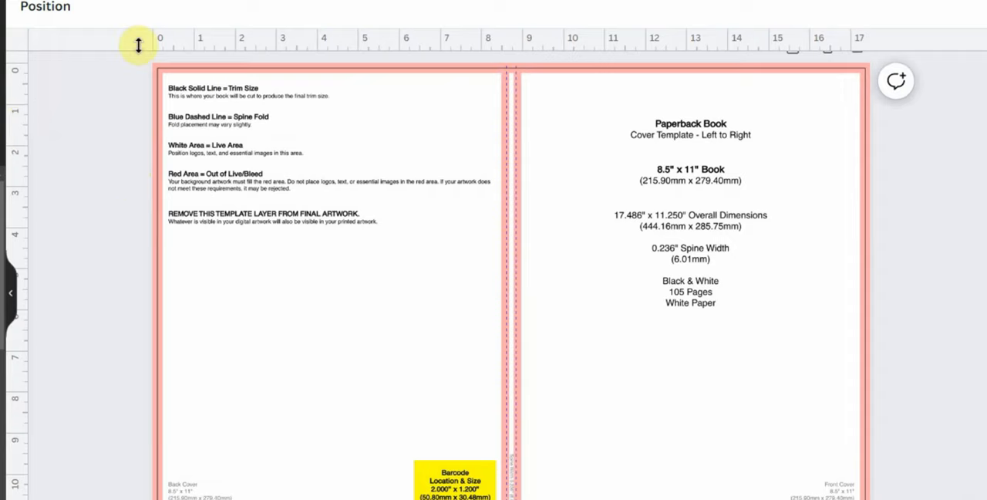
drag(137, 47, 65, 209)
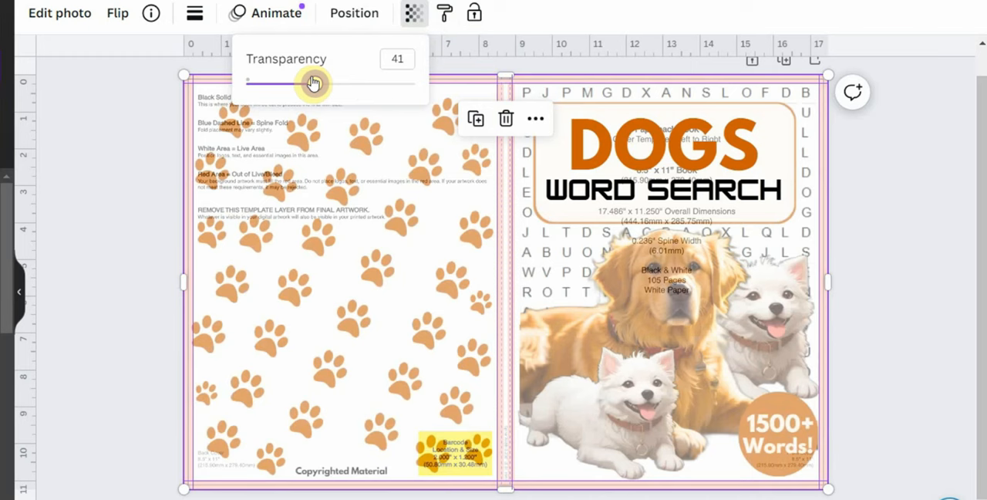
Lower the KDP template overlay's transparency to about 29 over the dog cover.
drag(312, 80, 296, 80)
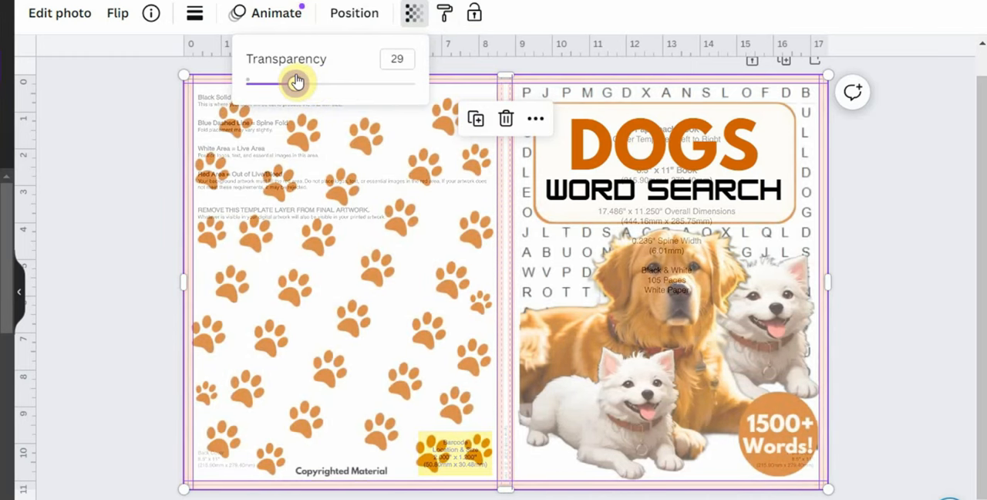